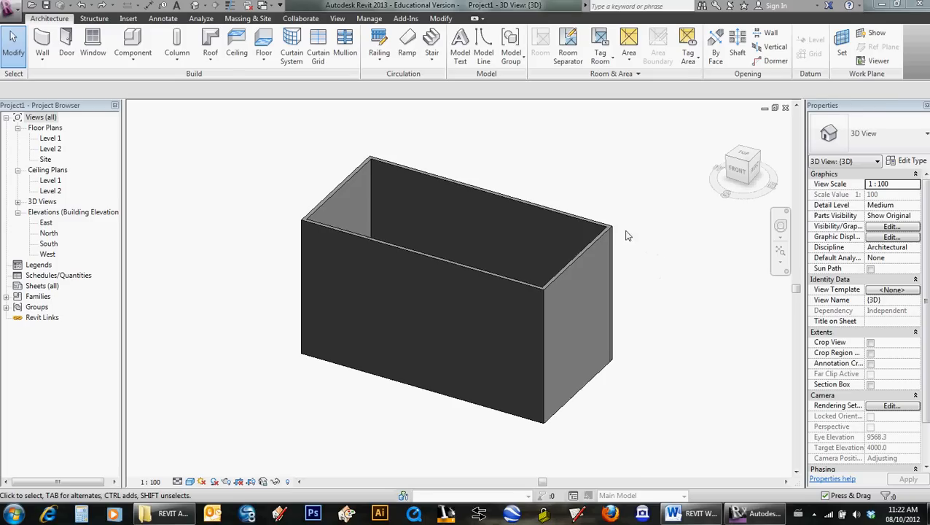
mouse_move(593, 183)
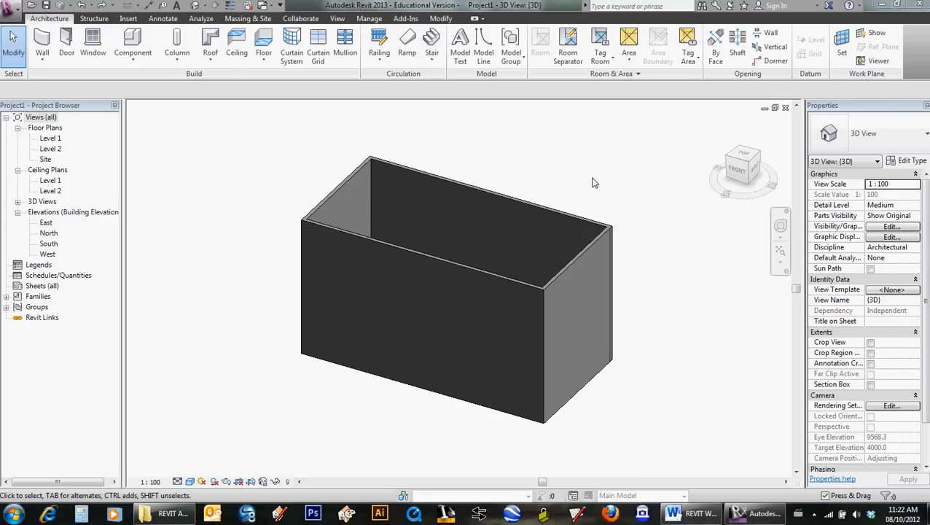
mouse_move(590, 196)
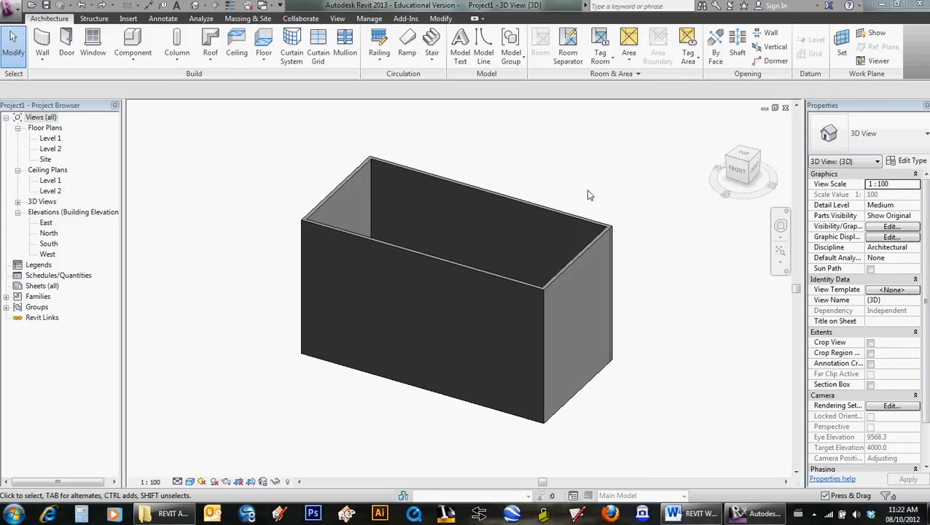
mouse_move(686, 403)
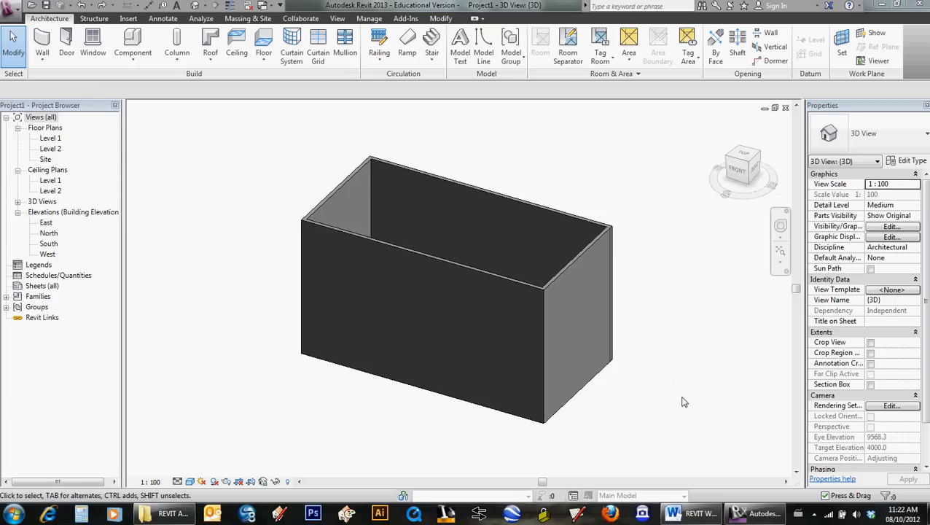
mouse_move(426, 449)
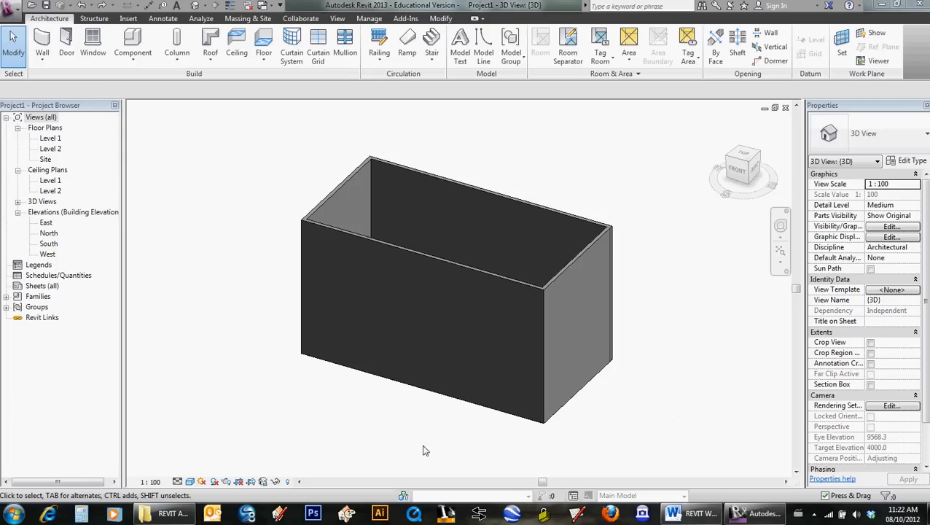
mouse_move(470, 277)
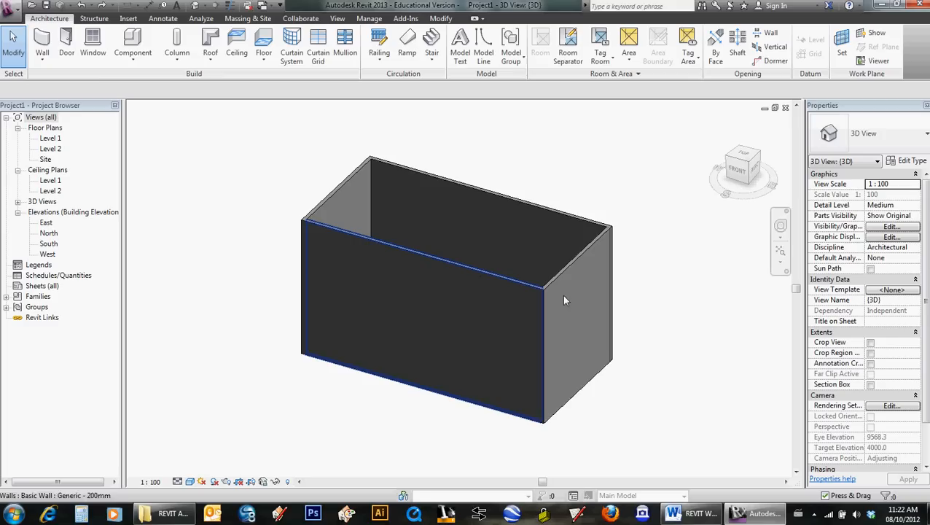
mouse_move(498, 280)
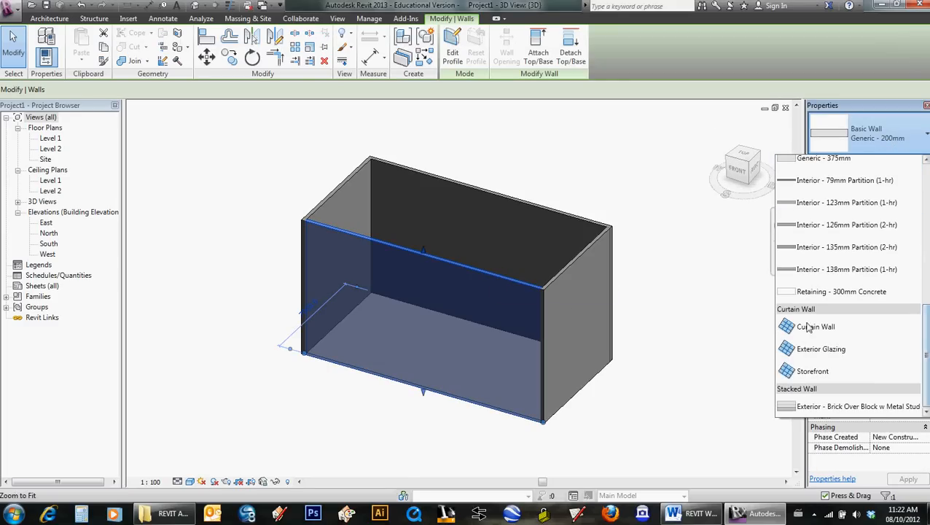
mouse_move(821, 349)
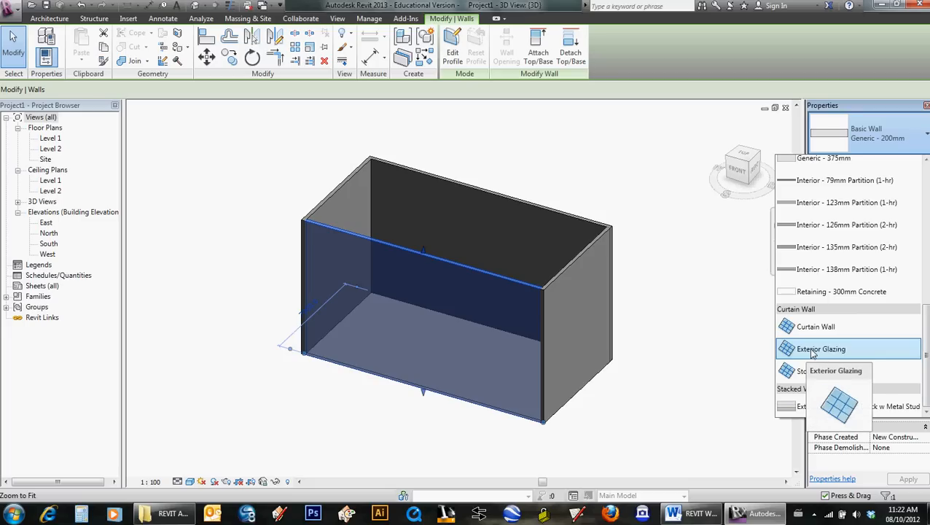
Change the front wall to the Curtain Wall: Exterior Glazing type and check its properties.
click(821, 349)
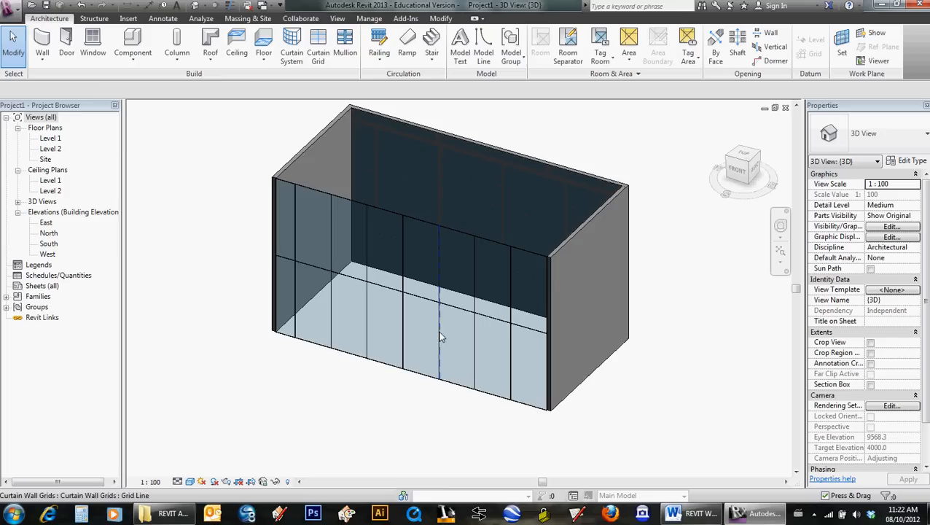
click(438, 336)
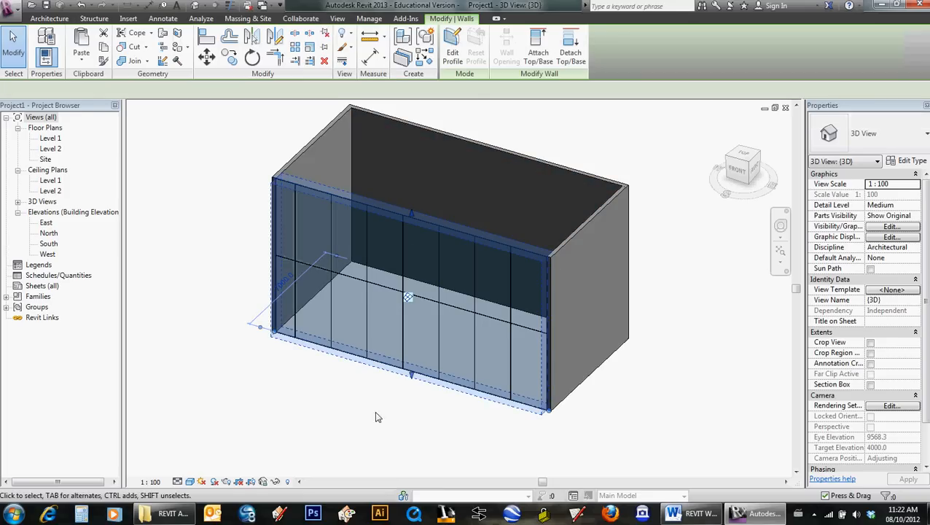
click(408, 299)
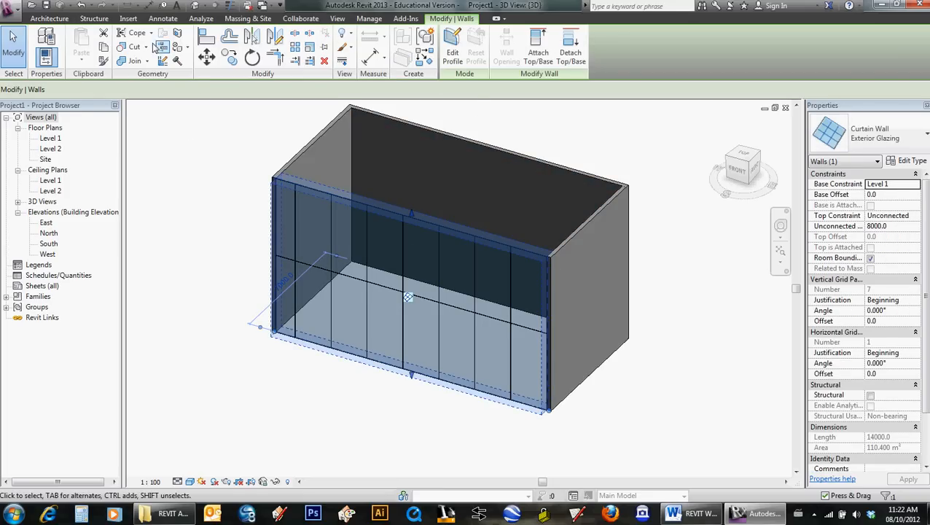
click(49, 18)
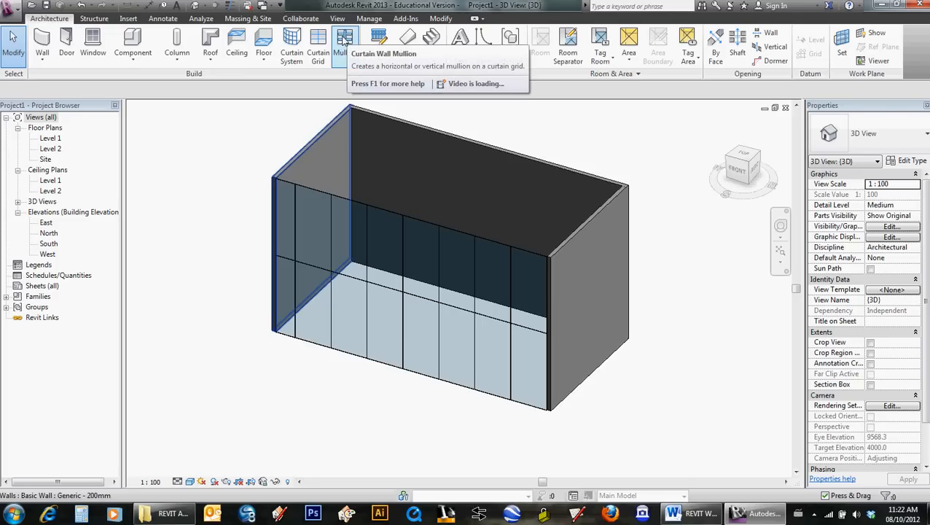
Place Curtain Wall Mullions on All Grid Lines of the glazed front wall.
click(340, 41)
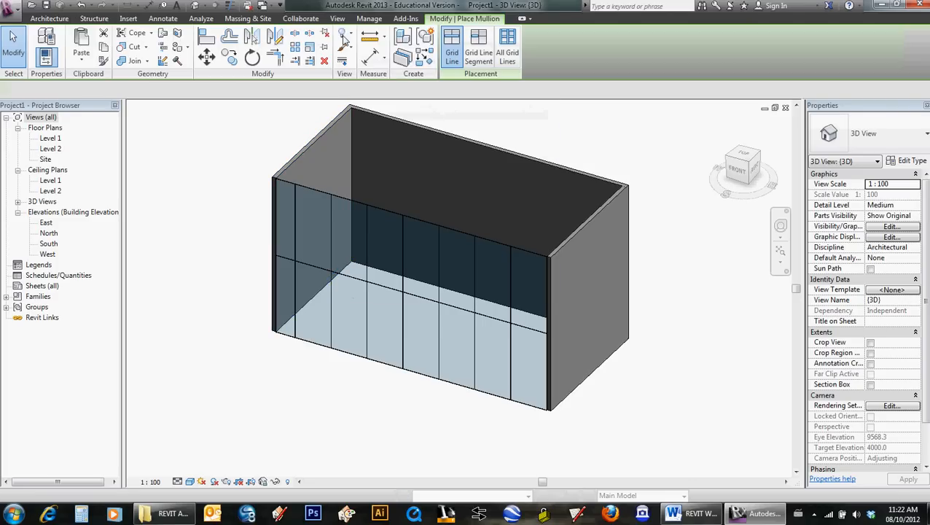
click(507, 46)
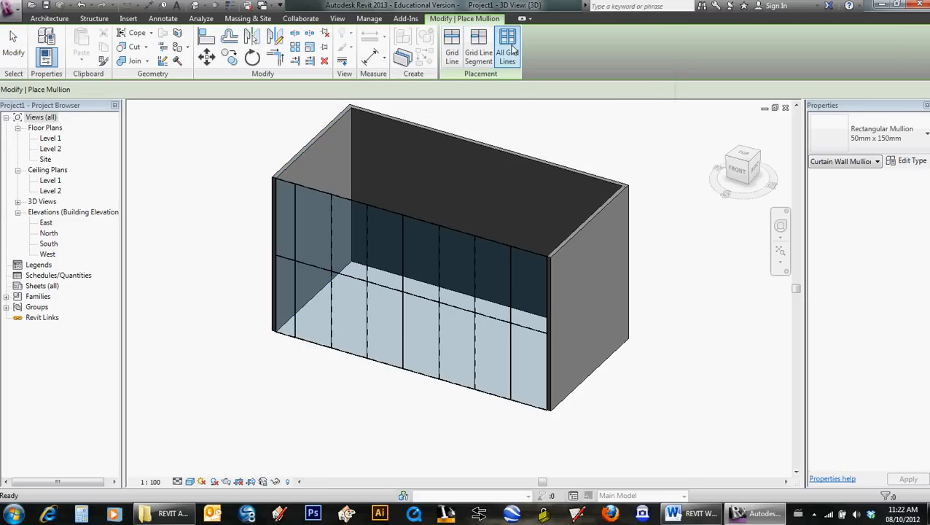
click(507, 46)
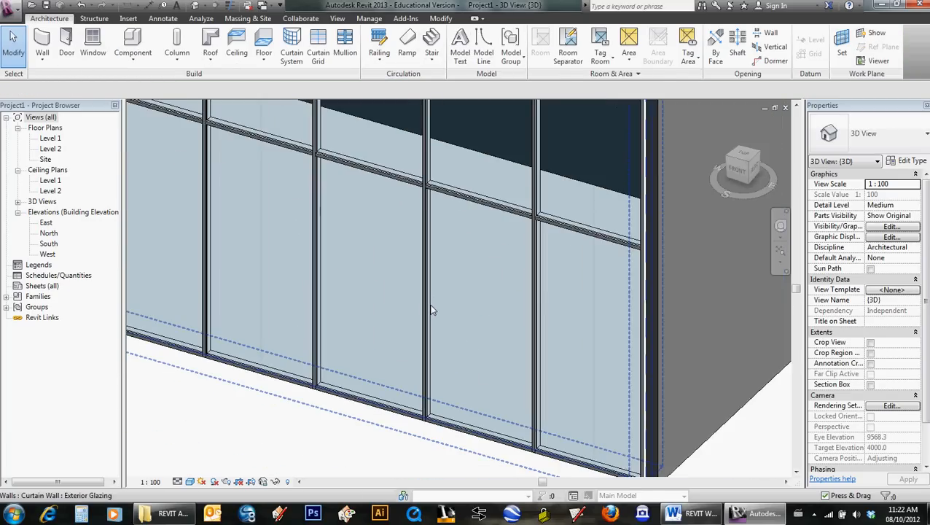
drag(452, 306, 496, 394)
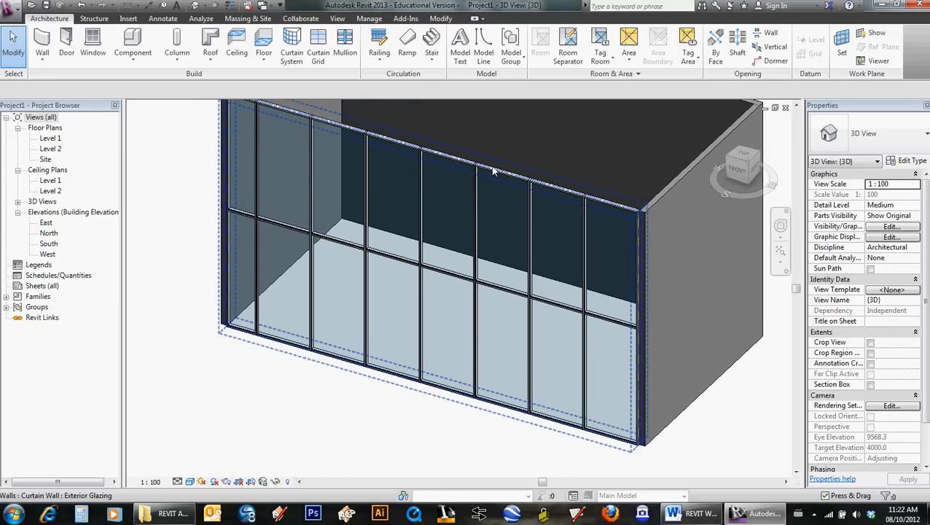
Inspect the Exterior Glazing wall's type settings, close them unchanged and reselect the wall.
click(493, 172)
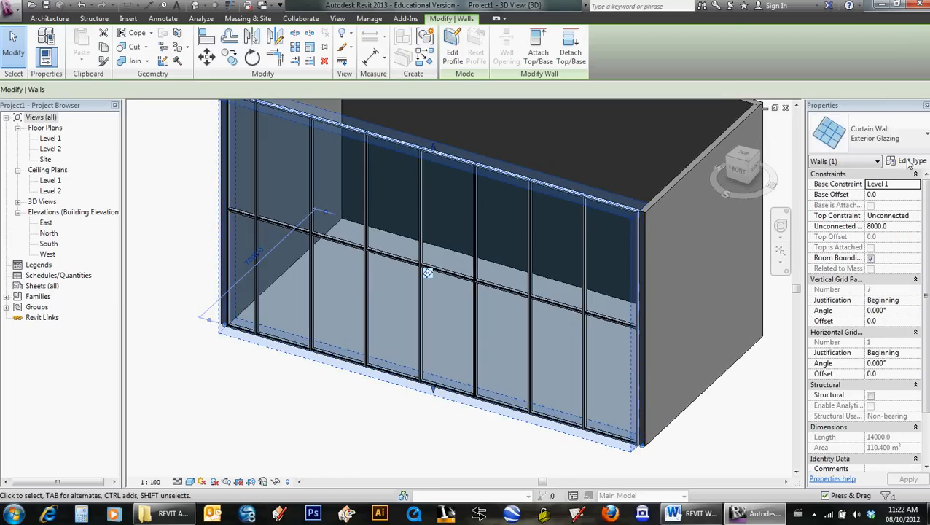
click(910, 160)
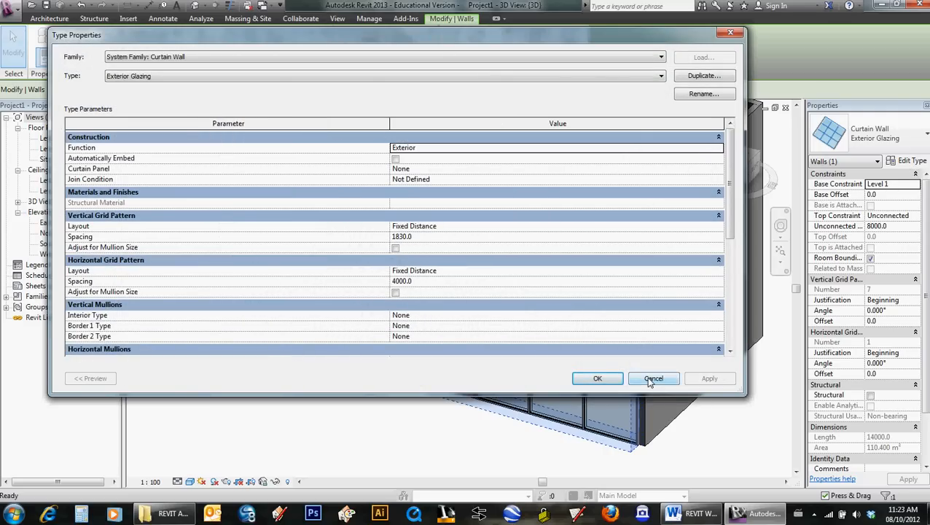
click(653, 378)
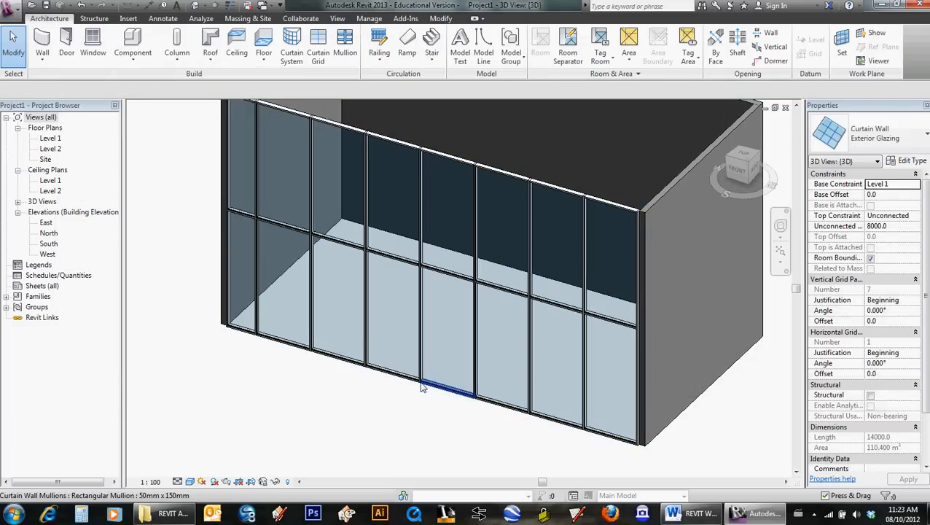
click(463, 437)
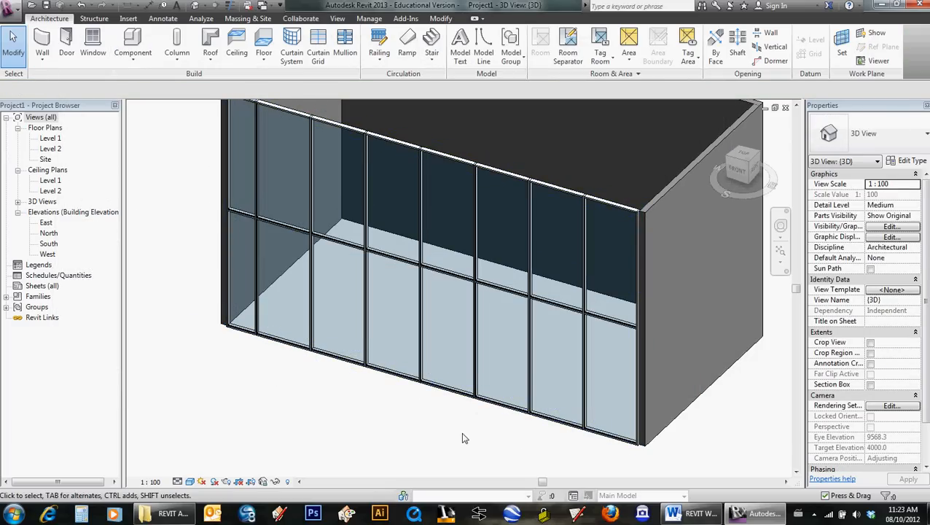
click(452, 416)
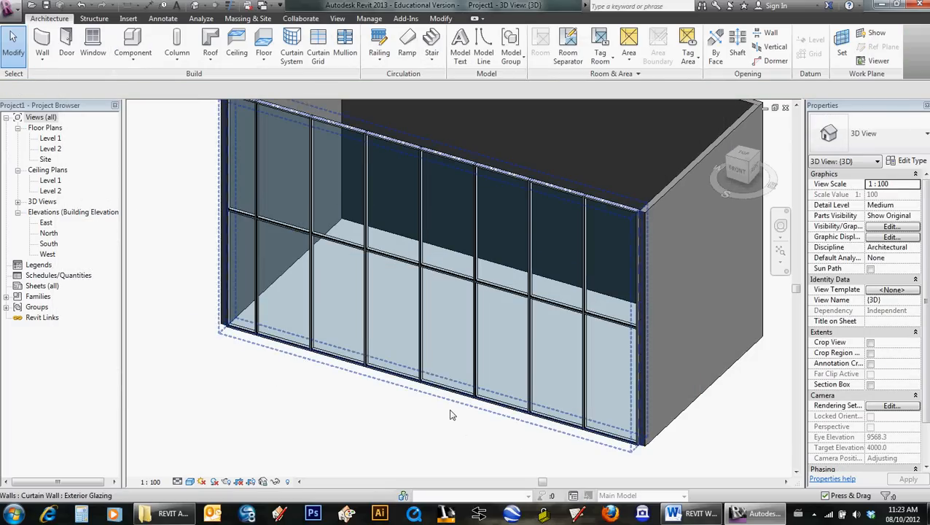
mouse_move(426, 329)
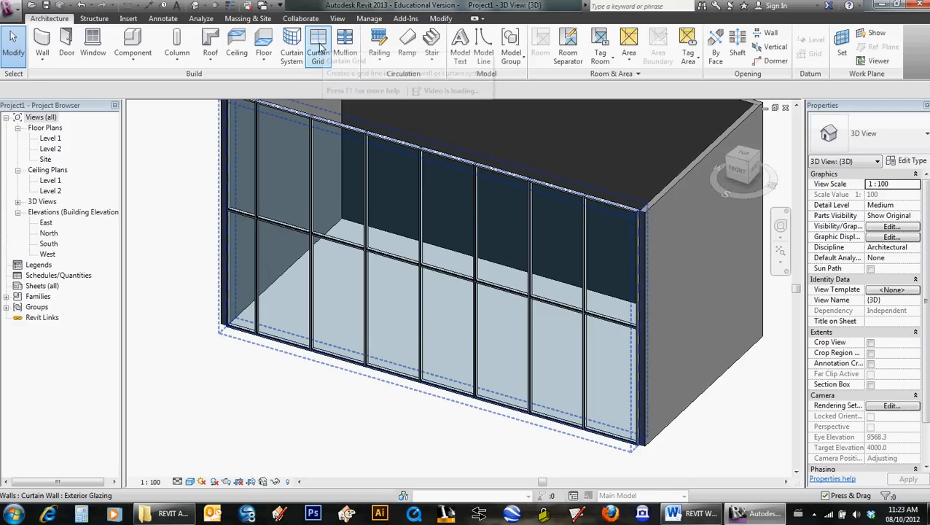
Add a One Segment horizontal curtain grid line at door height in one lower panel.
click(318, 44)
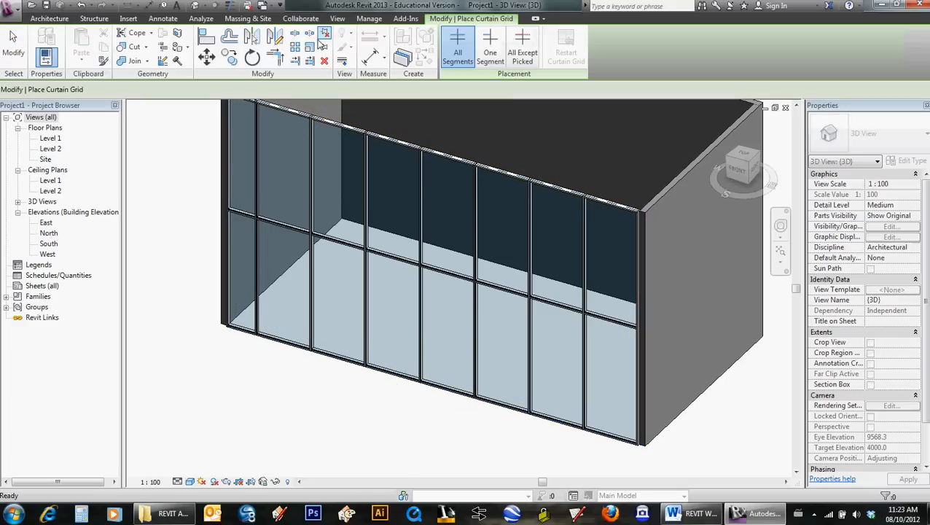
mouse_move(490, 46)
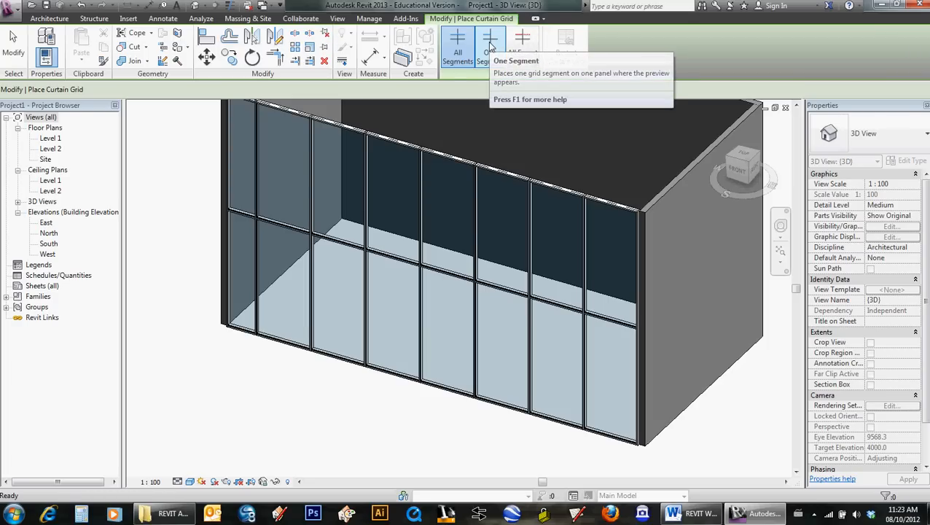
click(490, 46)
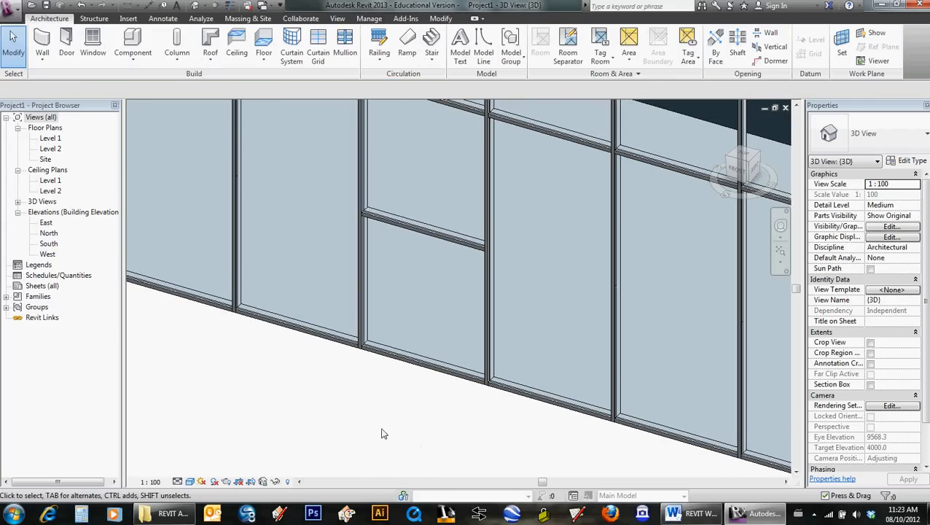
mouse_move(343, 450)
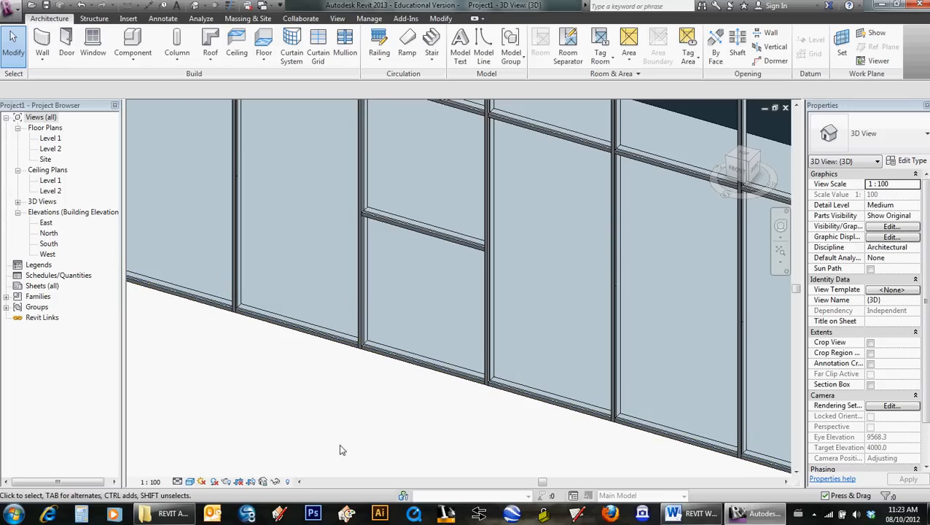
click(423, 357)
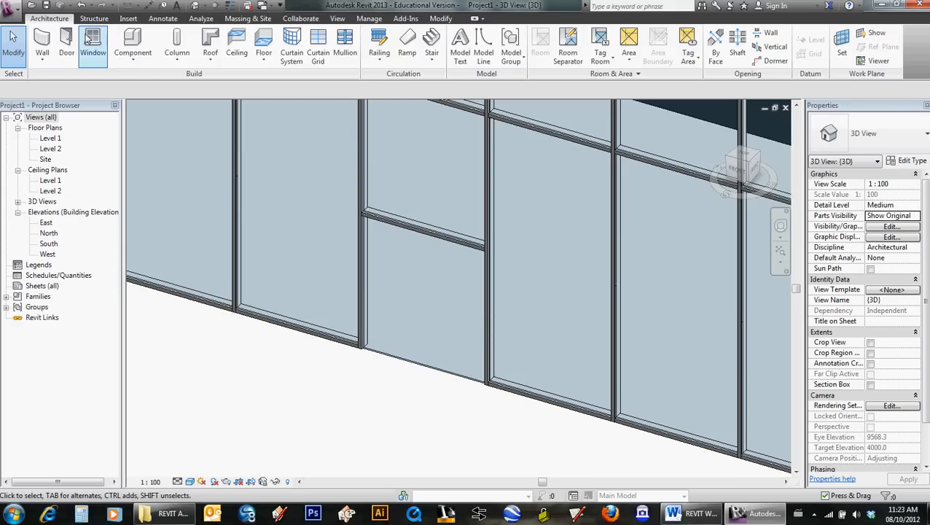
Load the M_Curtain Wall Dbl Glass.rfa door family from the Doors folder.
click(67, 43)
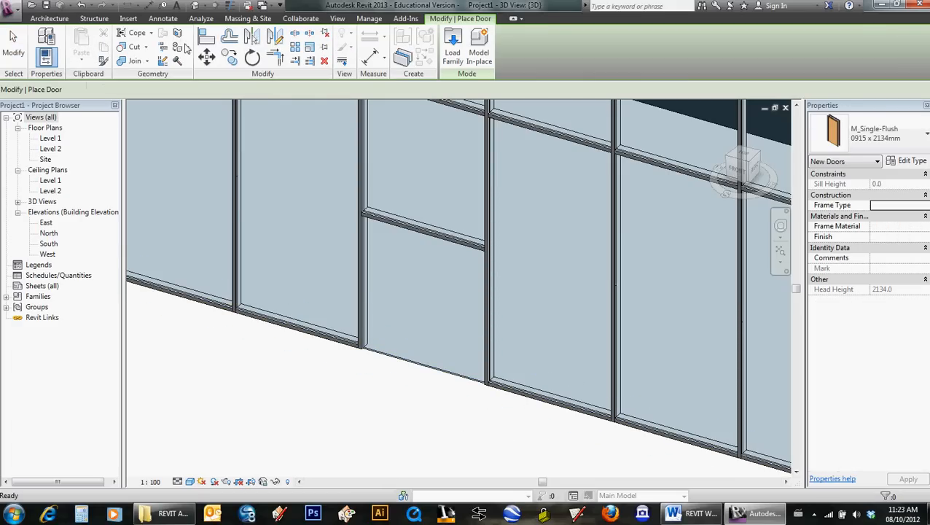
click(452, 45)
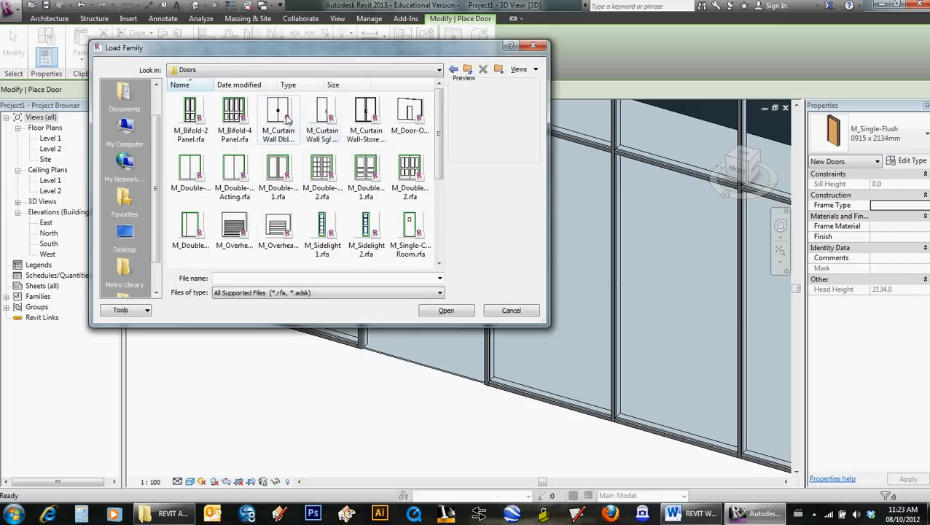
mouse_move(278, 119)
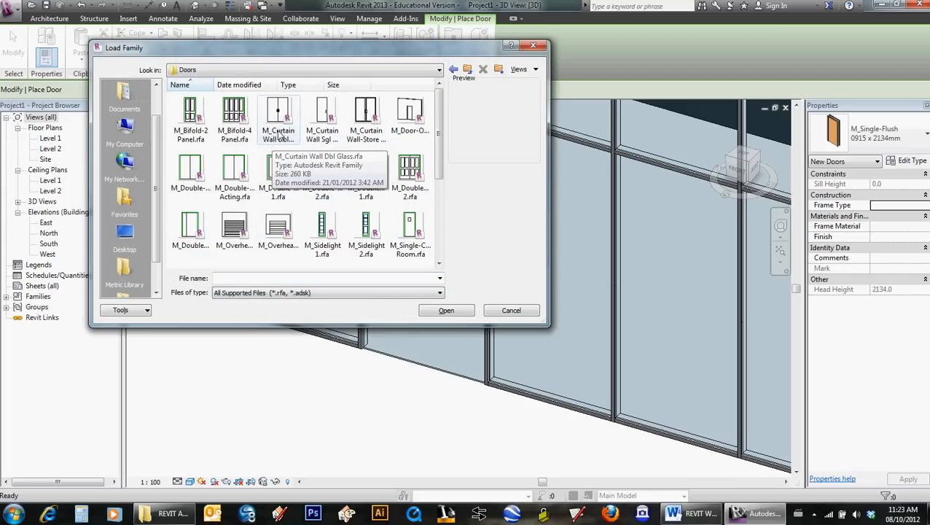
click(277, 116)
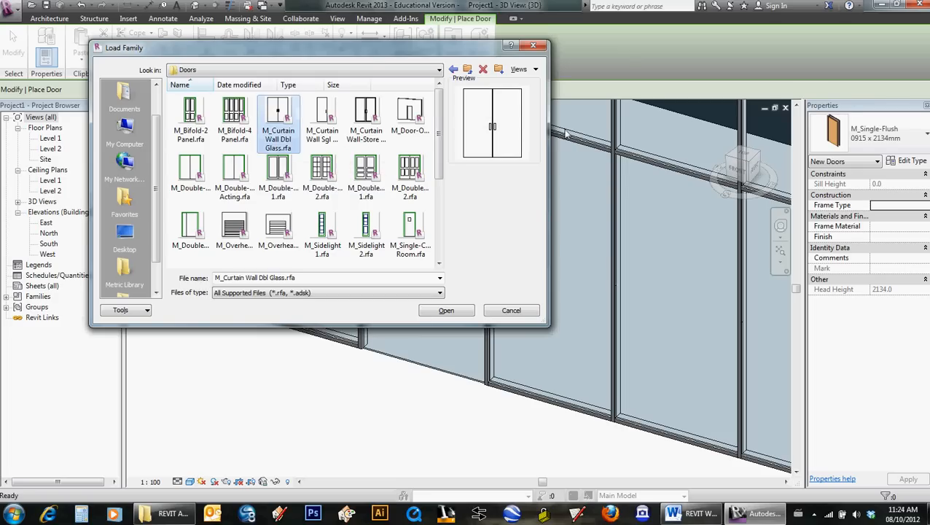
click(446, 309)
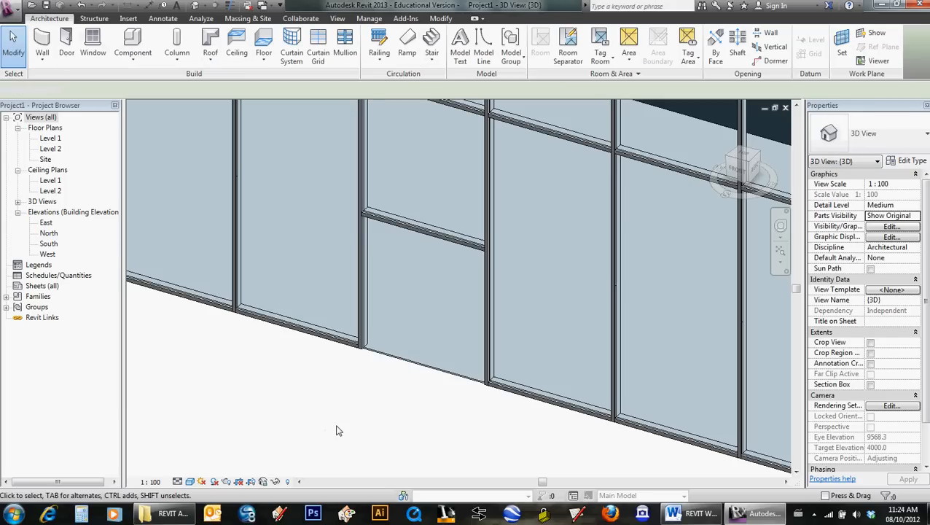
mouse_move(347, 443)
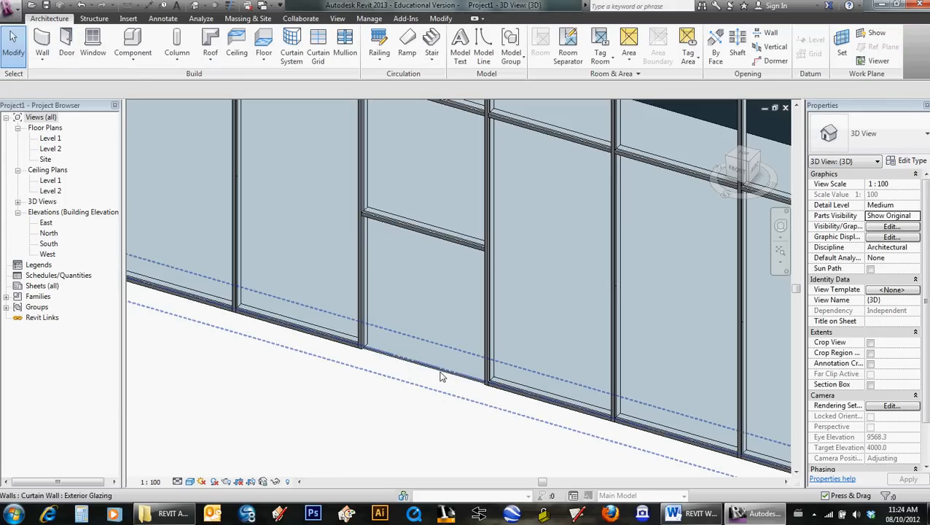
Select the lower door-height panel and filter Curtain Wall Mullions out of the selection.
click(423, 292)
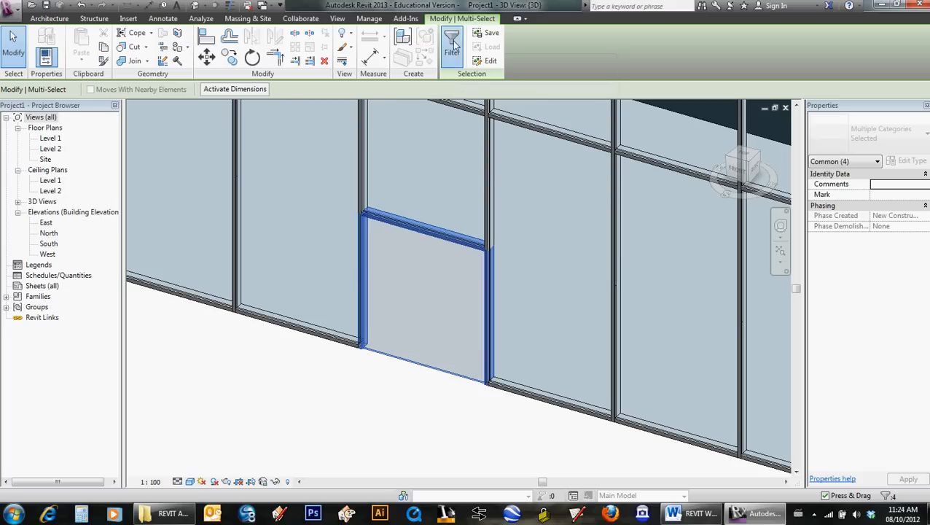
click(453, 36)
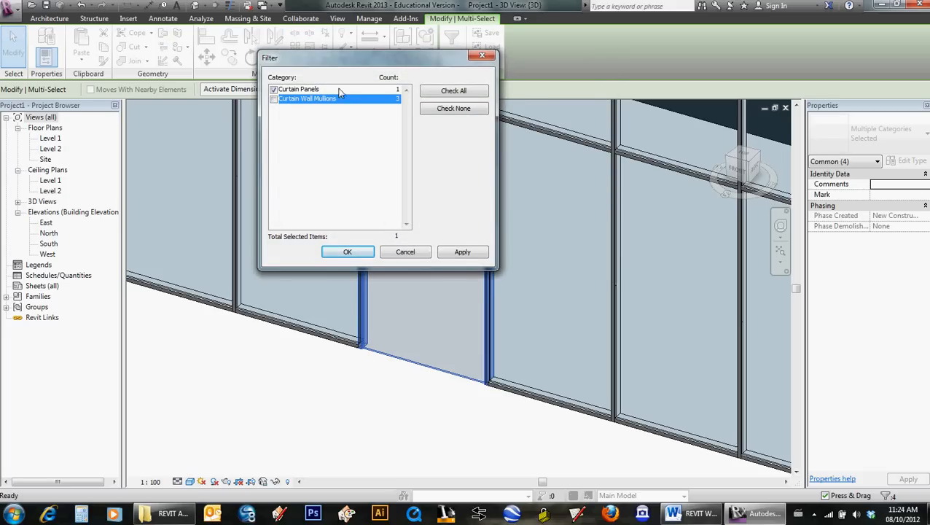
click(347, 251)
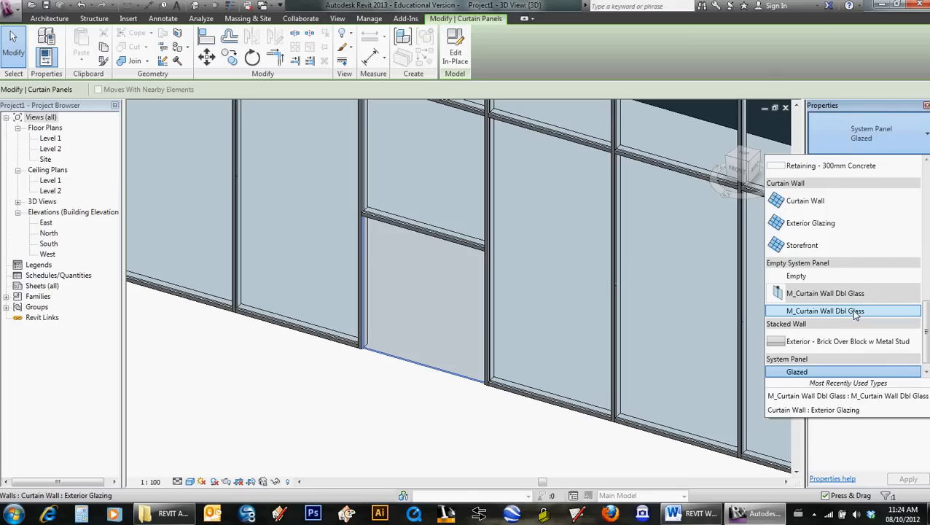
mouse_move(818, 316)
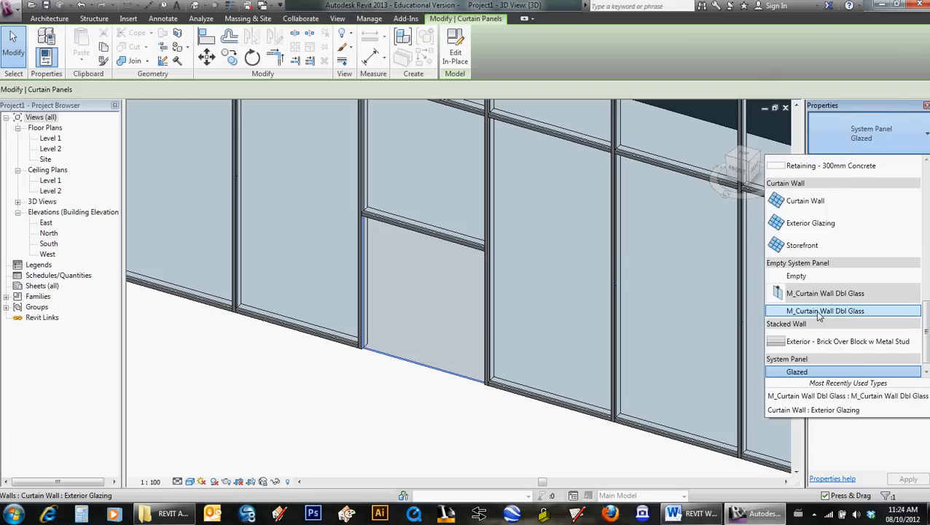
Set the panel's type to M_Curtain Wall Dbl Glass under Empty System Panel.
click(825, 311)
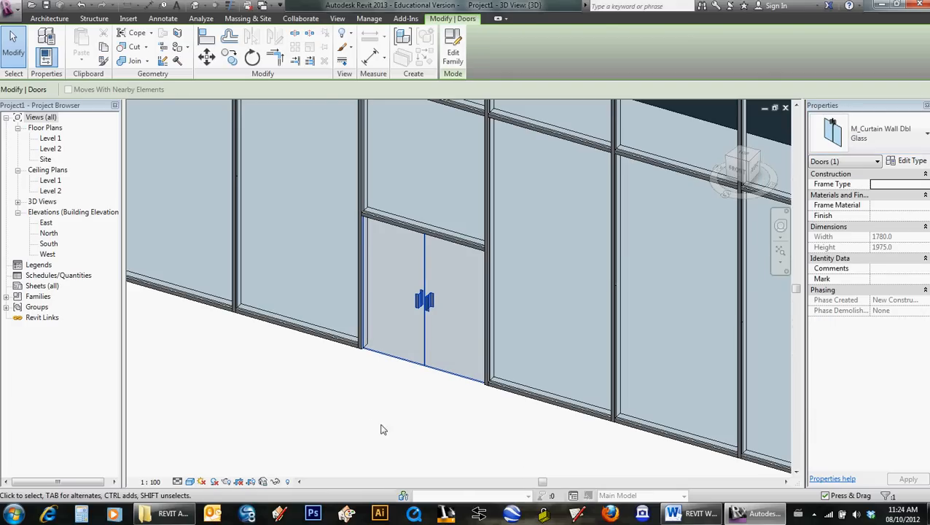